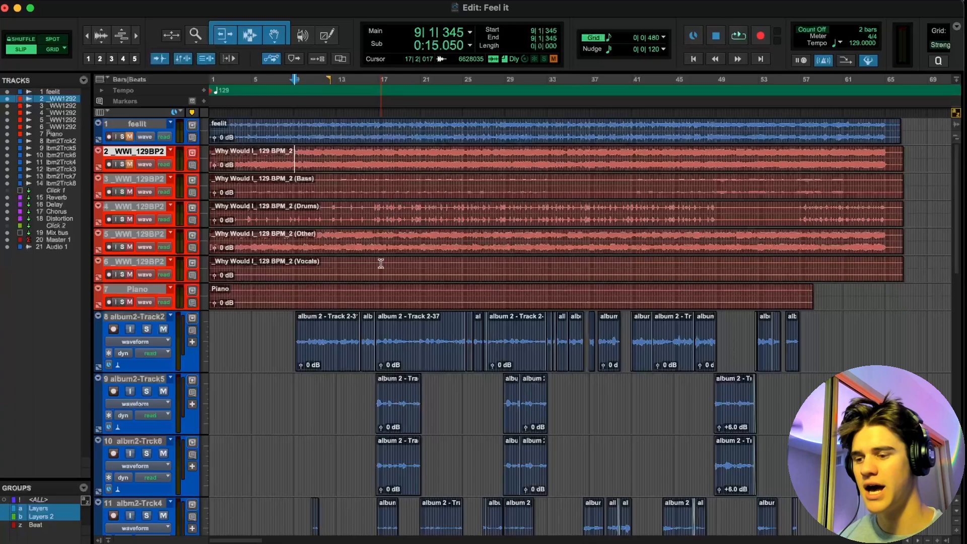
Scroll the Mix window to bring the tracks' inserts and sends into view
{"action": "scroll", "scroll_direction": "right", "scroll_amount": 3}
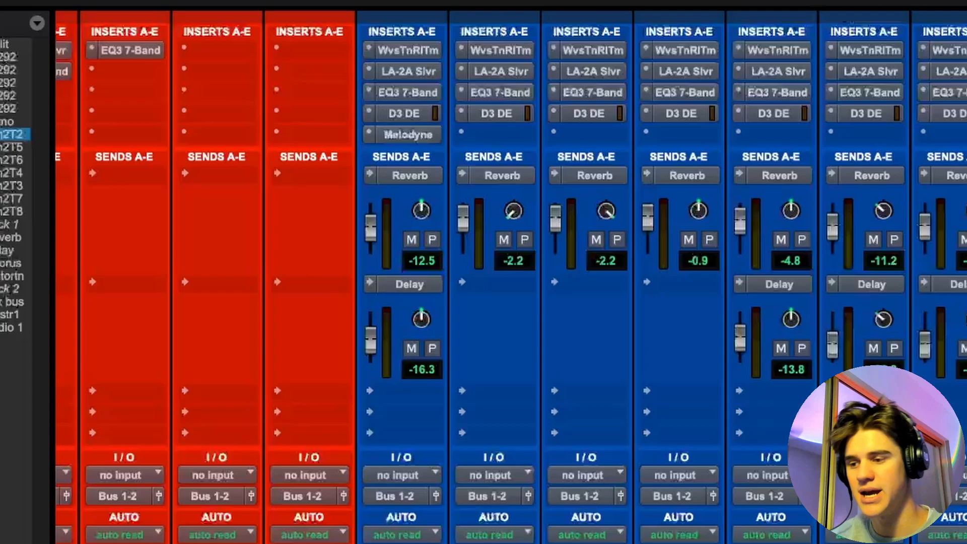
{"action": "left_click", "coordinate": [403, 135]}
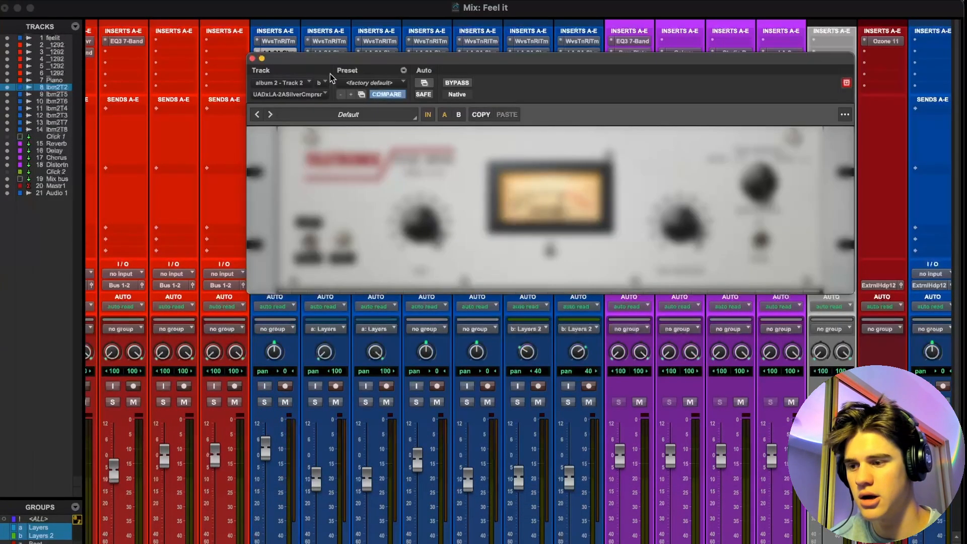
{"action": "left_click", "coordinate": [252, 58]}
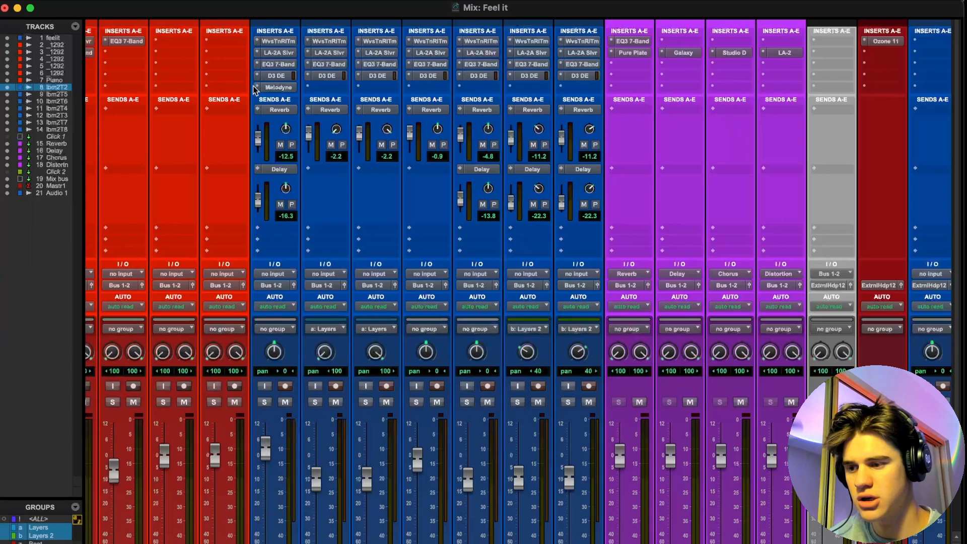
{"action": "left_click", "coordinate": [275, 75]}
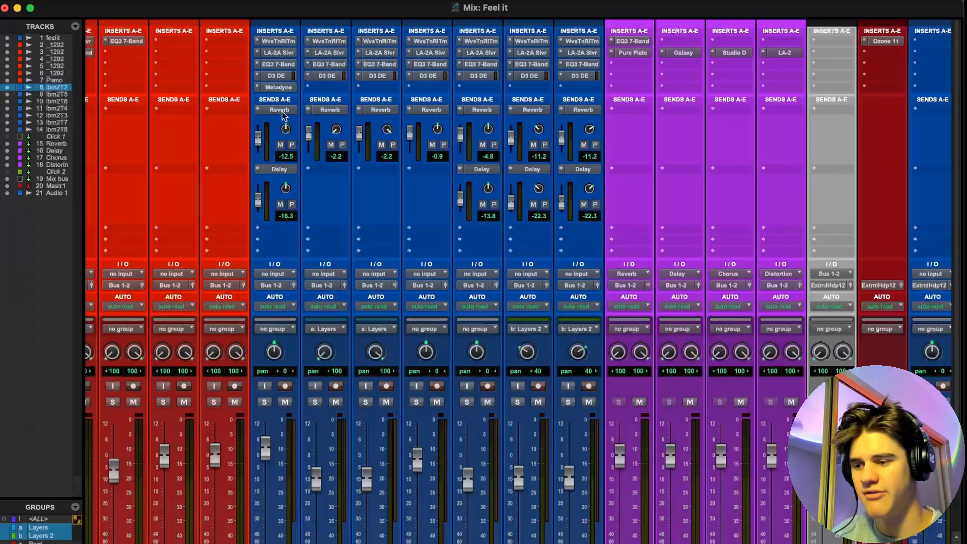
{"action": "mouse_move", "coordinate": [280, 109]}
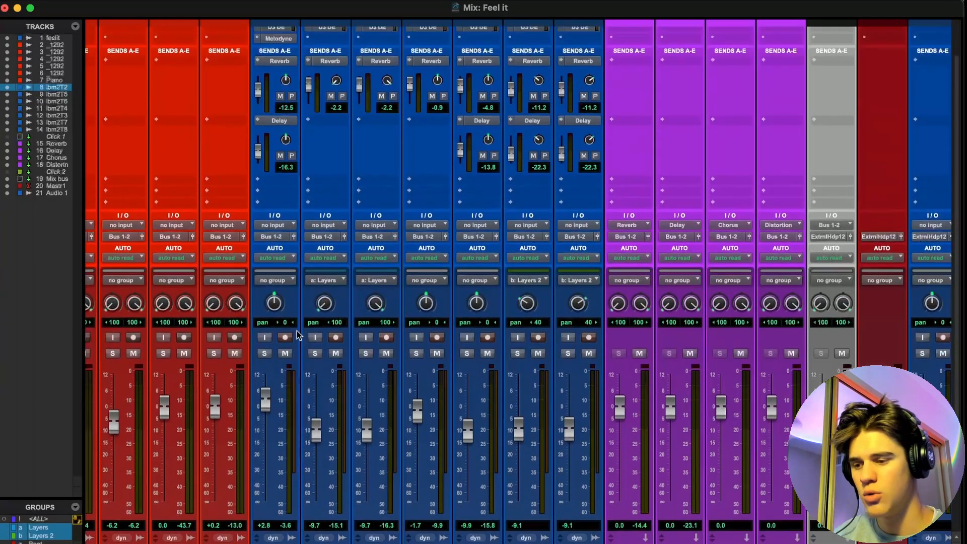
{"action": "scroll", "scroll_direction": "down", "scroll_amount": 3}
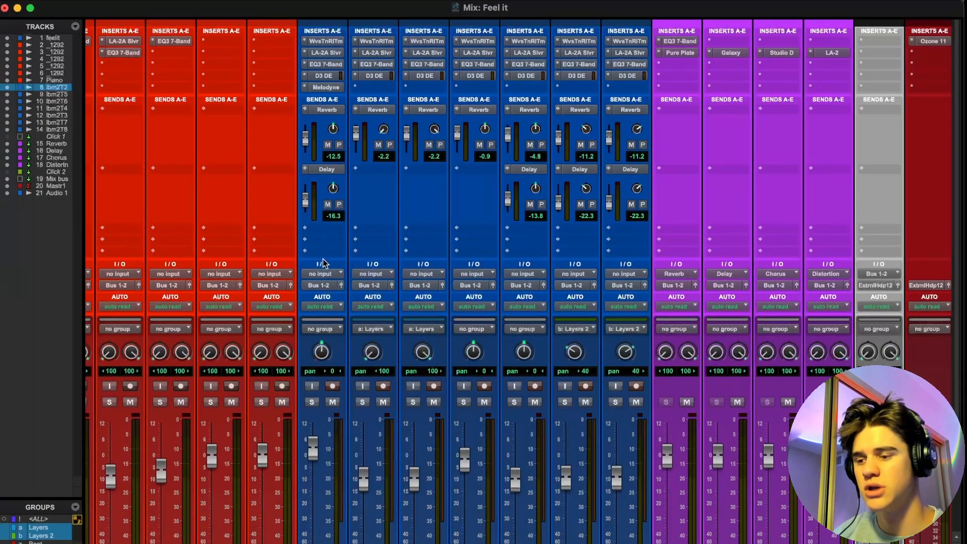
{"action": "scroll", "scroll_direction": "down", "scroll_amount": 3}
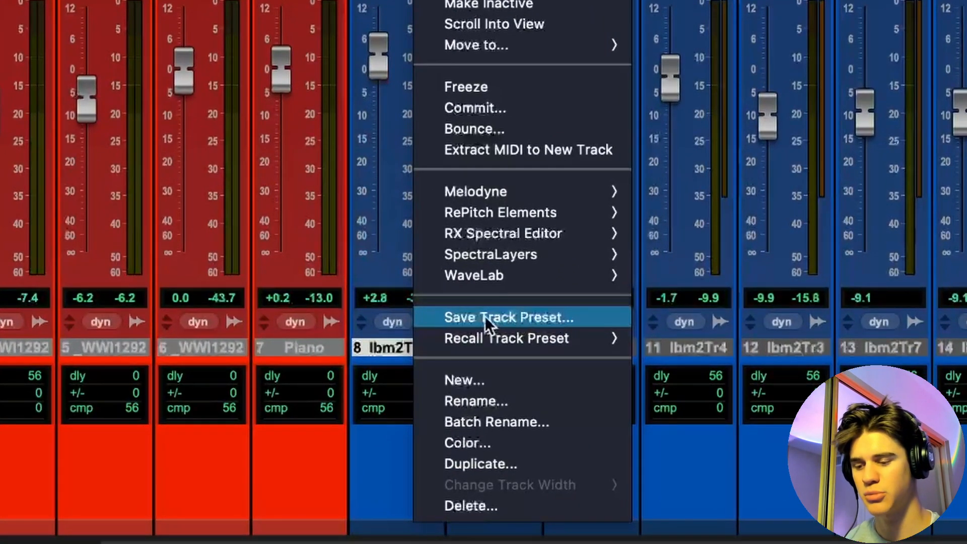
Begin saving track 8's vocal chain as a preset and review the available category choices
{"action": "left_click", "coordinate": [507, 317]}
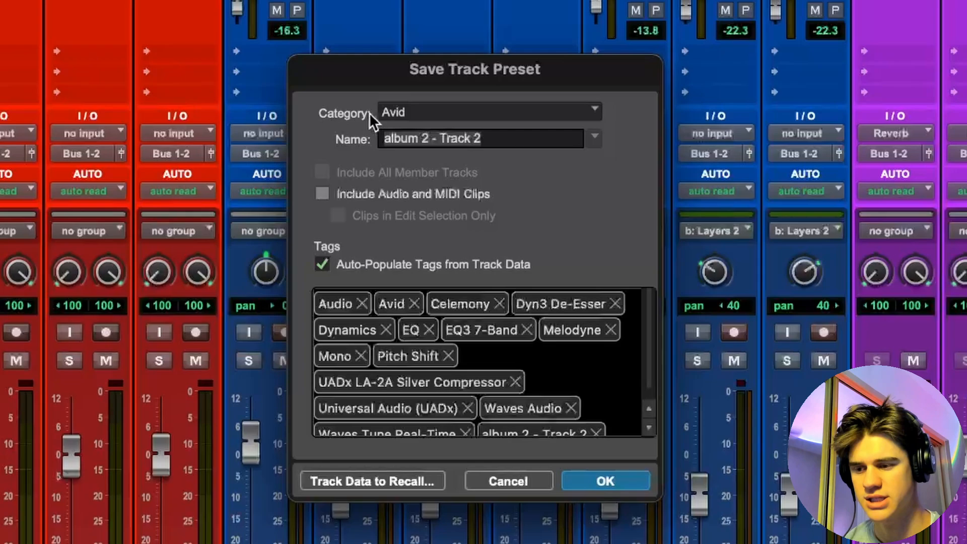
{"action": "left_click", "coordinate": [487, 111]}
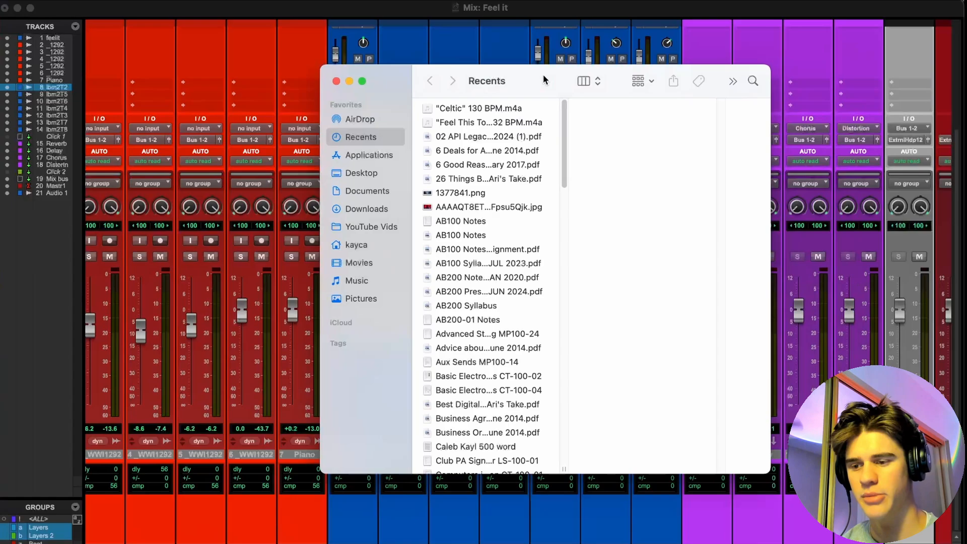
Create a 'Vocal Mixes' folder in Documents > Pro Tools > Track Presets, then close Finder
{"action": "left_click", "coordinate": [368, 190]}
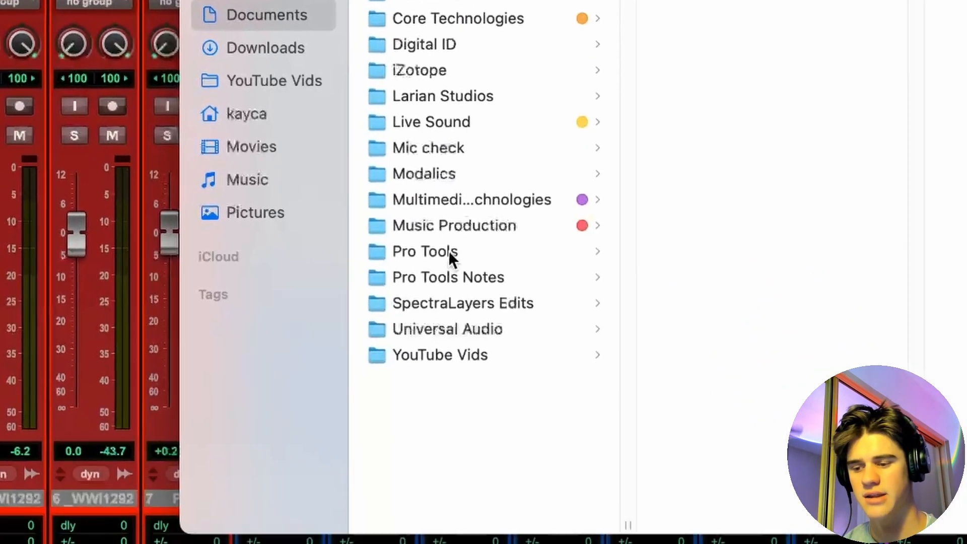
{"action": "left_click", "coordinate": [425, 250]}
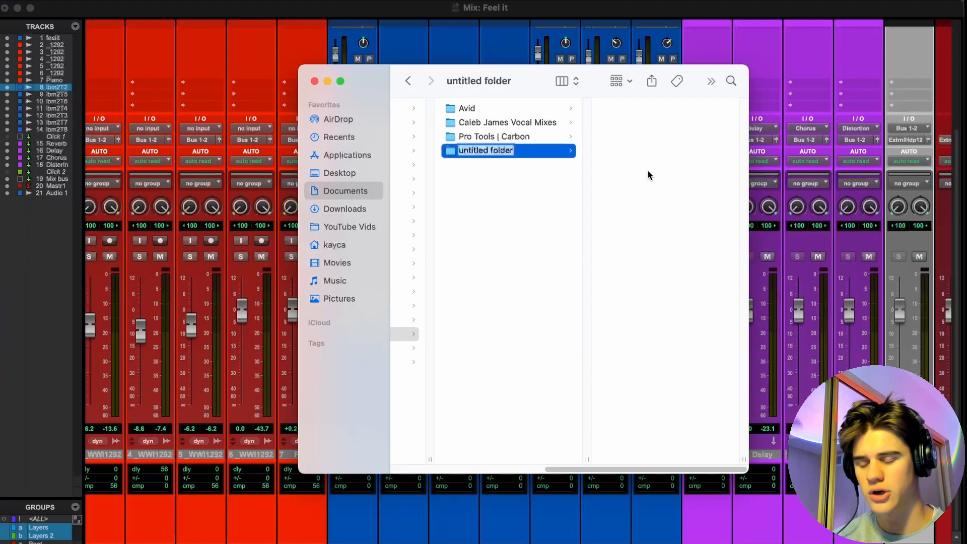
{"action": "type", "text": "Vocal Mixes"}
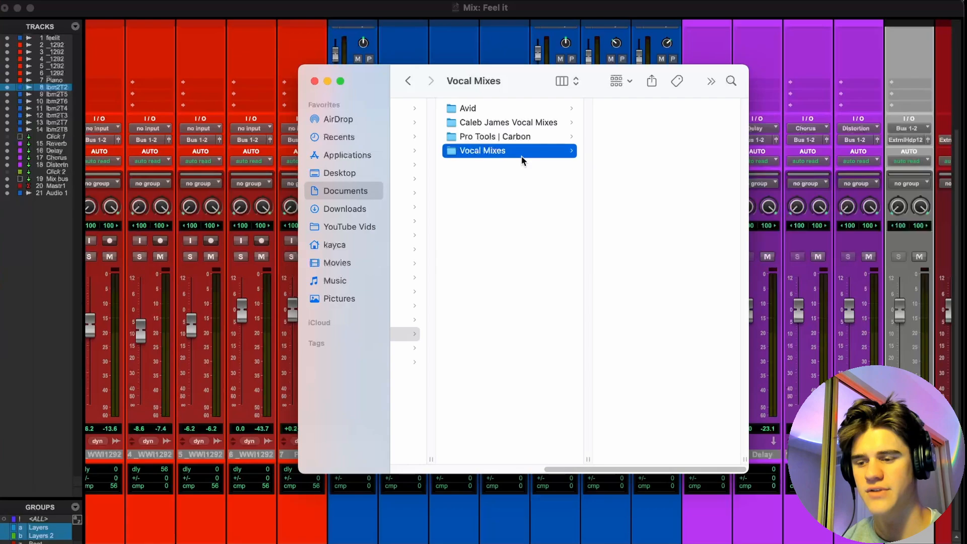
{"action": "left_click", "coordinate": [481, 151]}
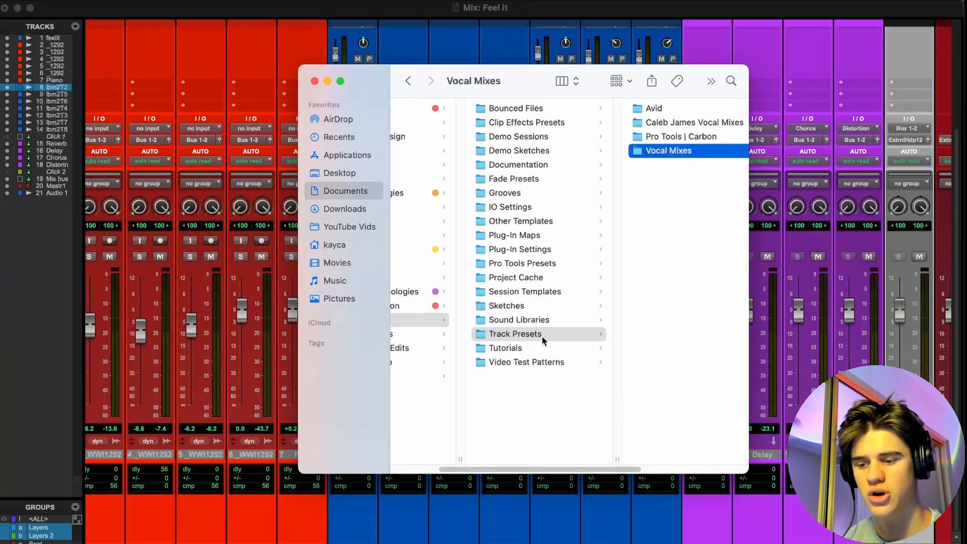
{"action": "left_click", "coordinate": [514, 333]}
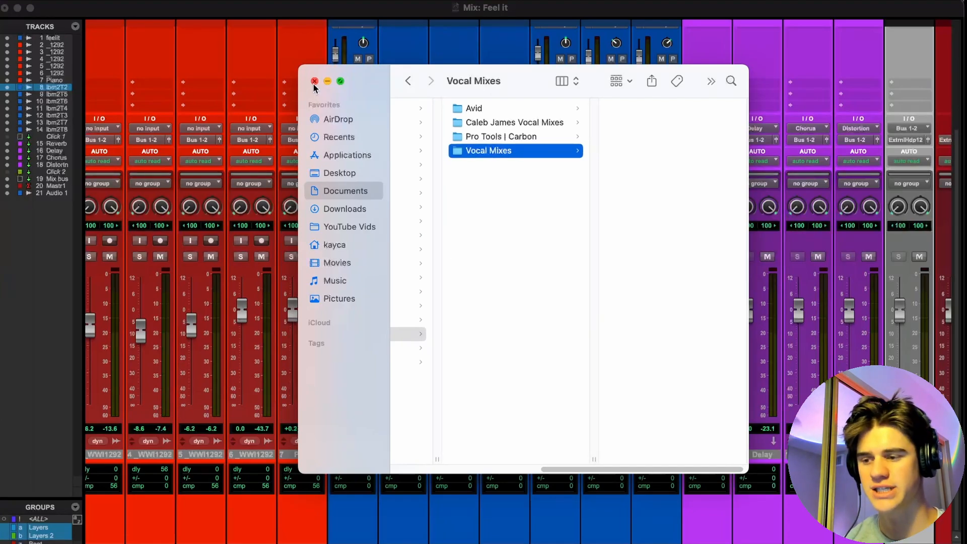
{"action": "left_click", "coordinate": [314, 80]}
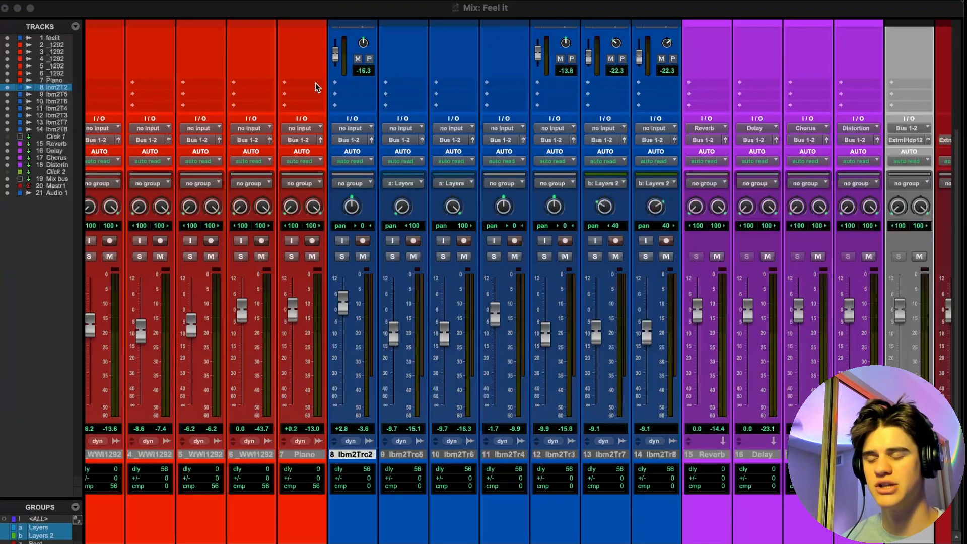
{"action": "mouse_move", "coordinate": [358, 175]}
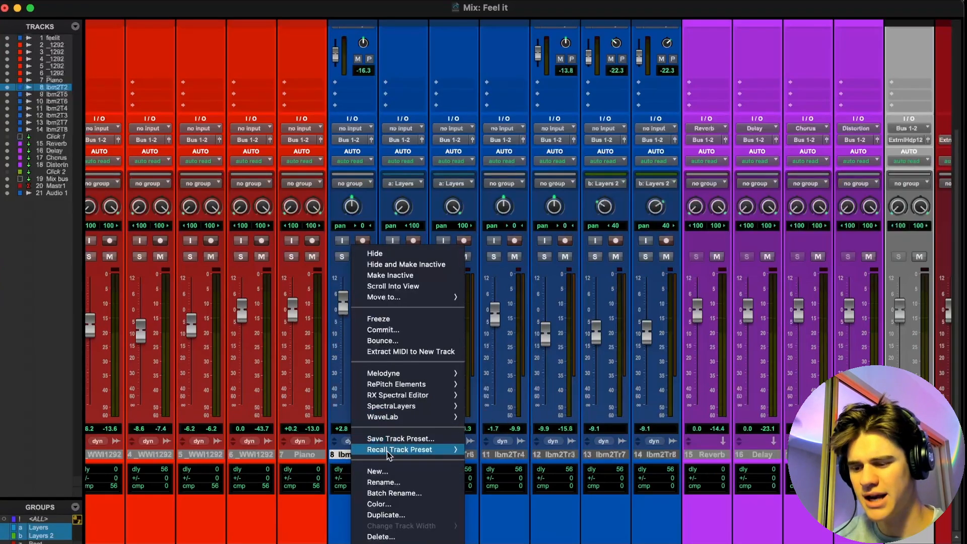
Reopen Save Track Preset for track 8 and set its Category to Vocal Mixes
{"action": "left_click", "coordinate": [399, 439]}
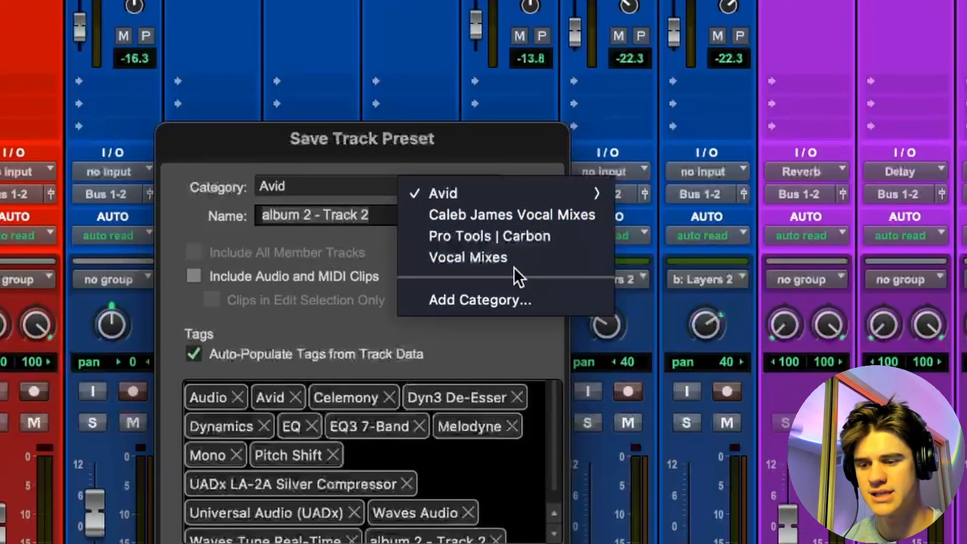
{"action": "left_click", "coordinate": [468, 258]}
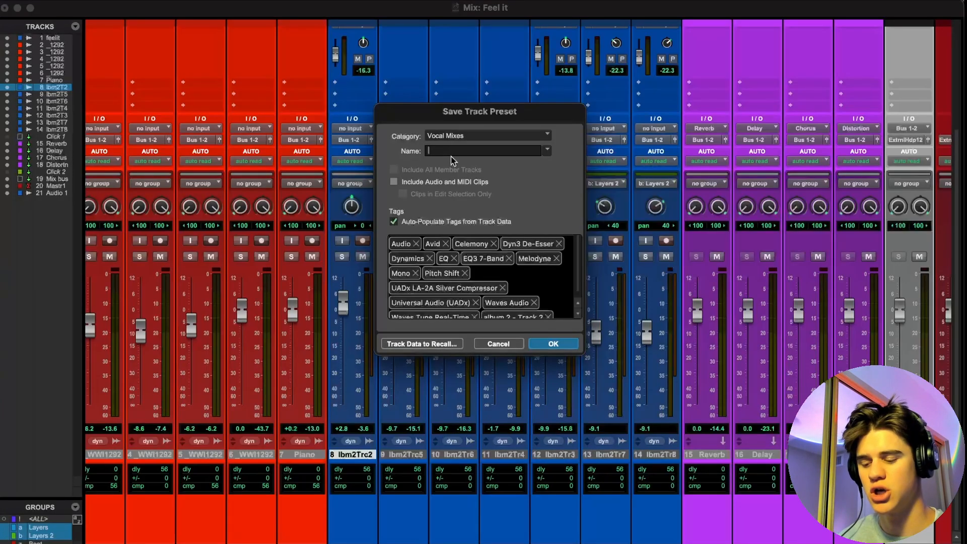
Enter 'Vocal Mix' as the preset name in the Save Track Preset dialog
{"action": "type", "text": "Voc"}
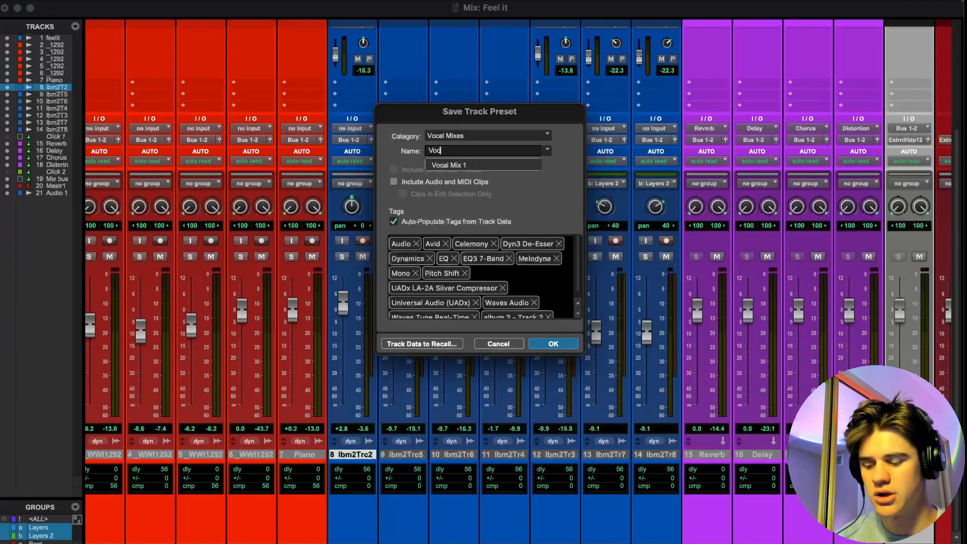
{"action": "type", "text": "Vocal Mix"}
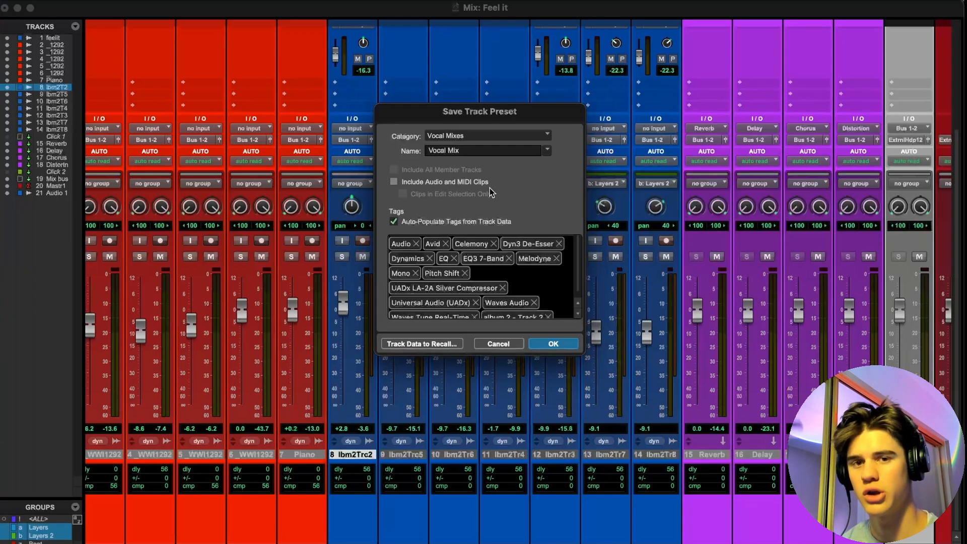
{"action": "mouse_move", "coordinate": [465, 231]}
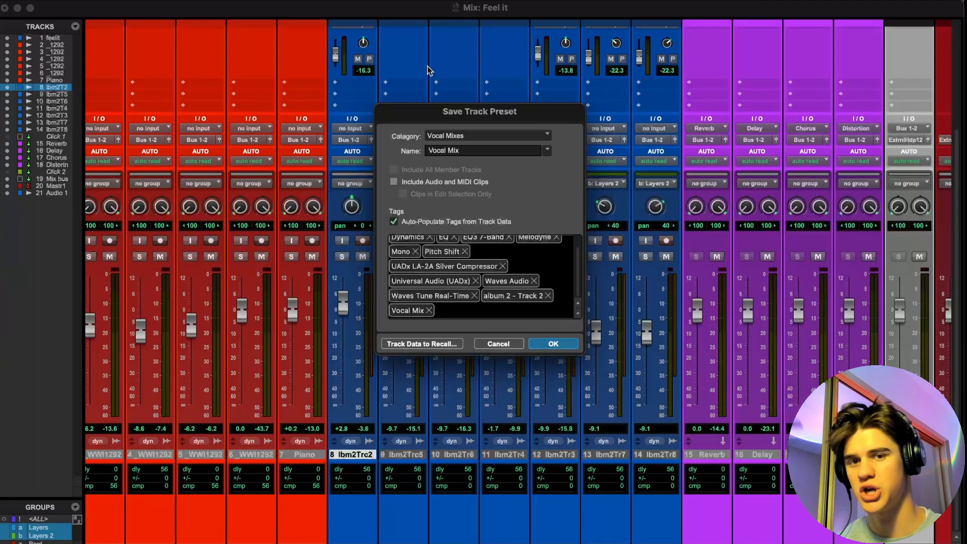
Confirm the Vocal Mix tag is listed among the preset's plugin and manufacturer tags
{"action": "left_click", "coordinate": [438, 310]}
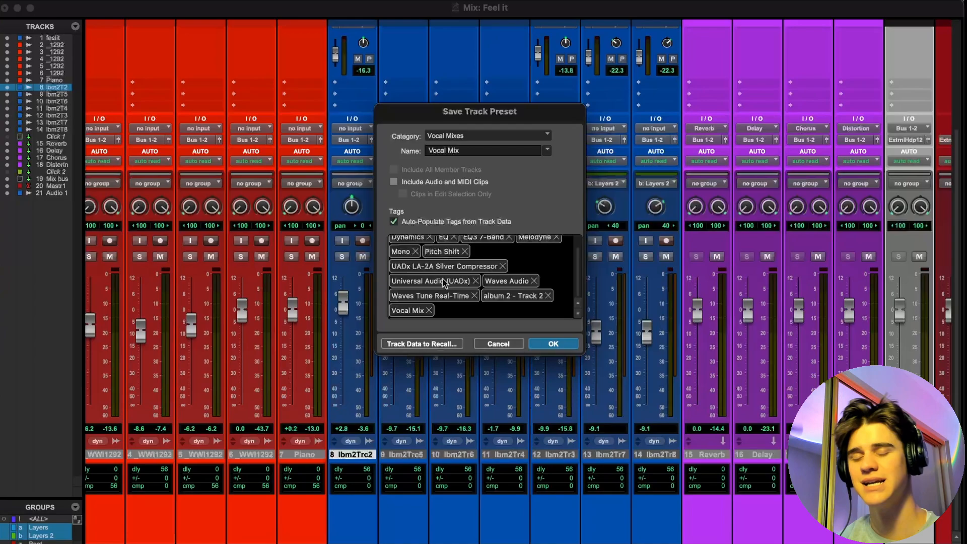
{"action": "mouse_move", "coordinate": [333, 358]}
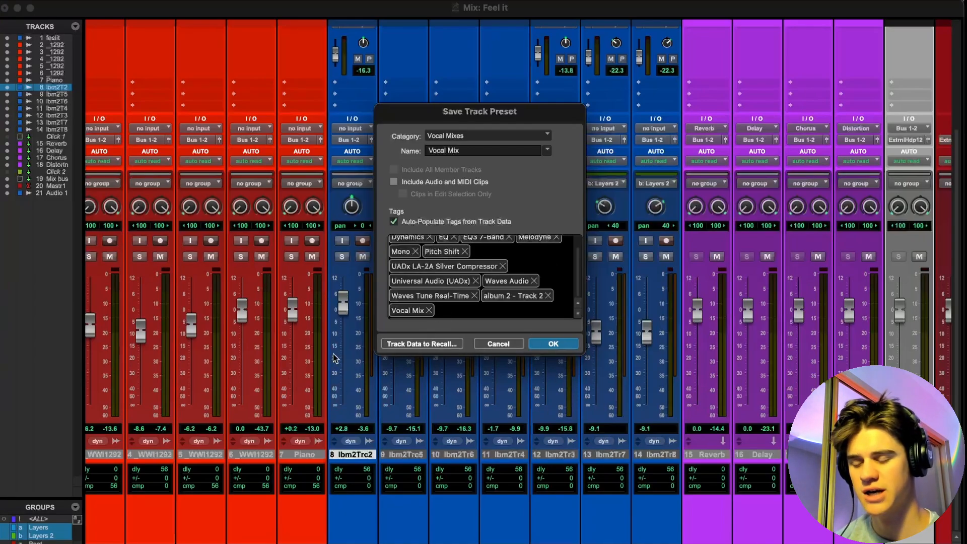
Bring up Track Data to Recall for the Vocal Mix preset
{"action": "left_click", "coordinate": [422, 344]}
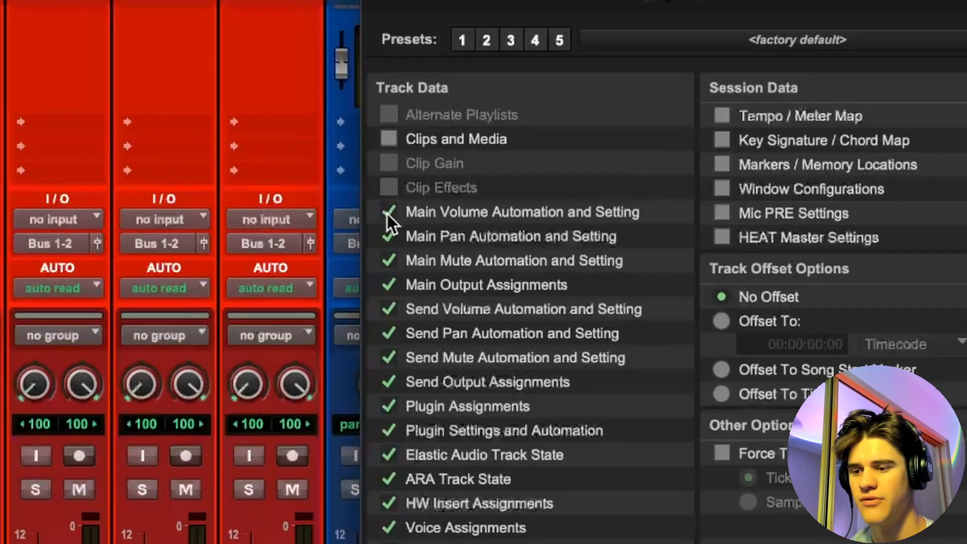
Exclude main and send volume, pan and mute from the recalled data and save the Vocal Mix preset
{"action": "left_click", "coordinate": [388, 212]}
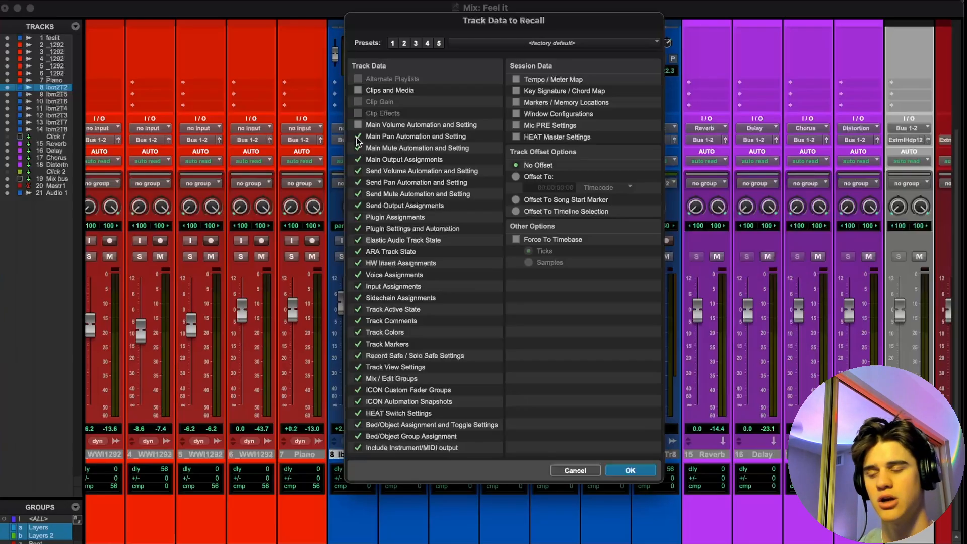
{"action": "left_click", "coordinate": [358, 137]}
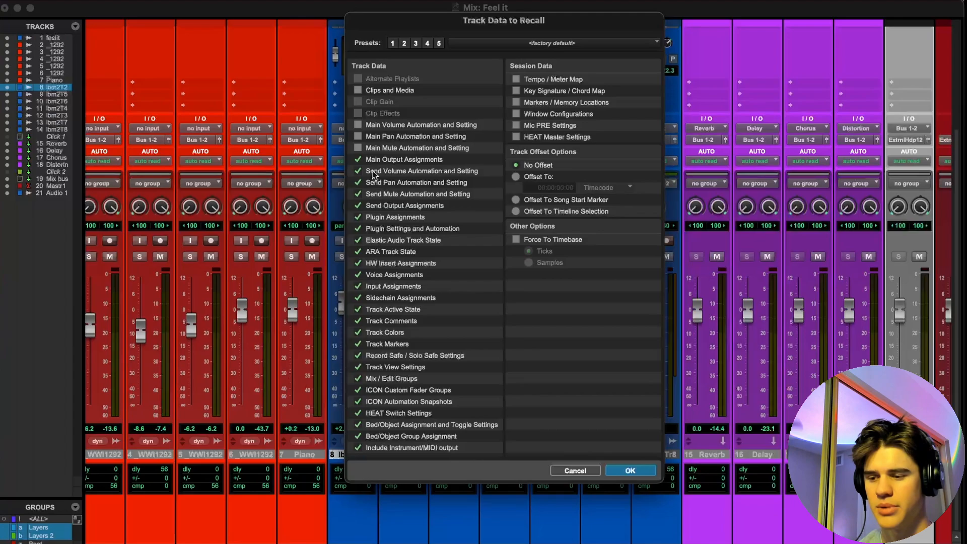
{"action": "left_click", "coordinate": [358, 171]}
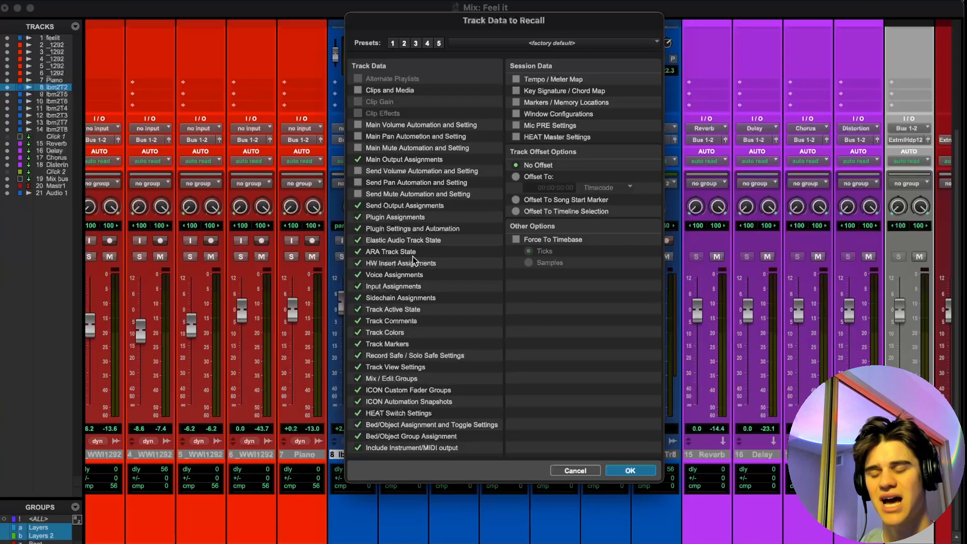
{"action": "mouse_move", "coordinate": [396, 371]}
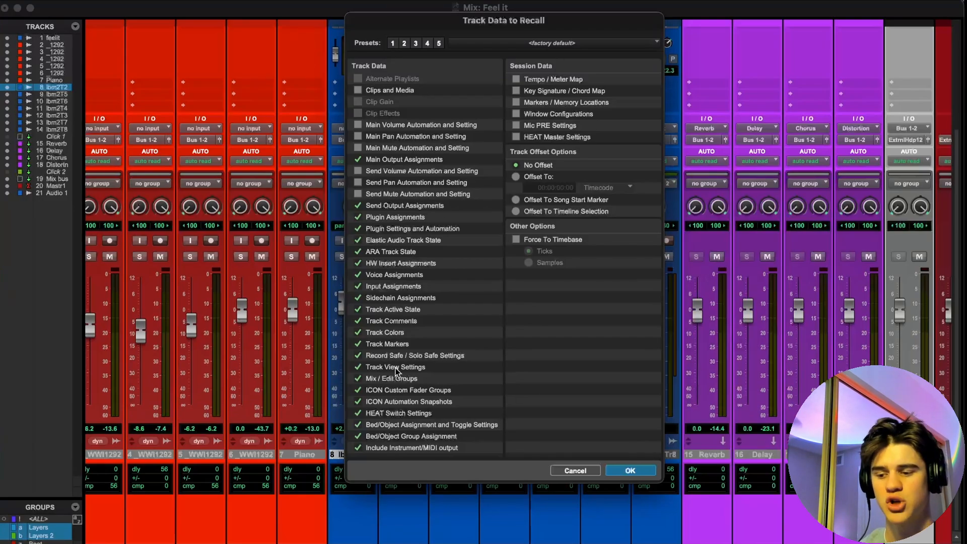
{"action": "mouse_move", "coordinate": [614, 414]}
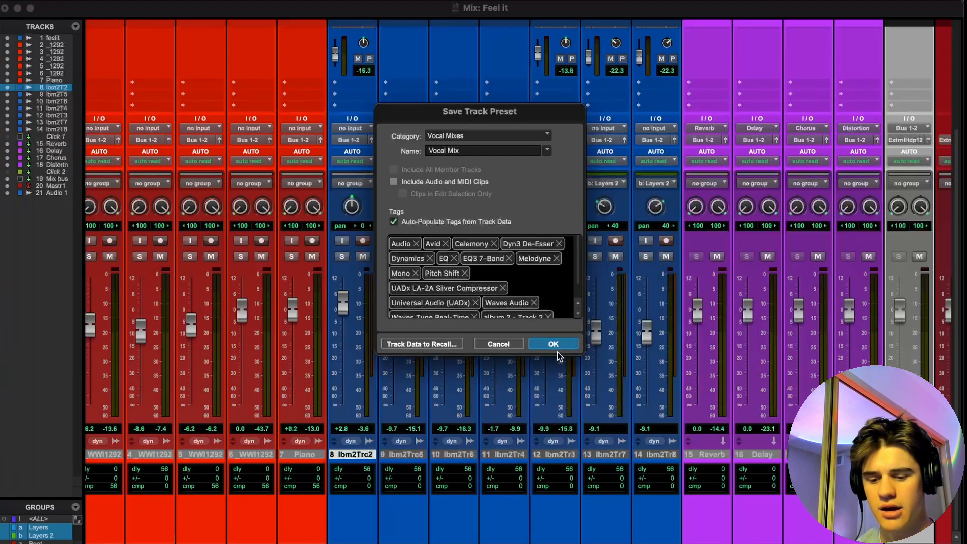
{"action": "left_click", "coordinate": [552, 344]}
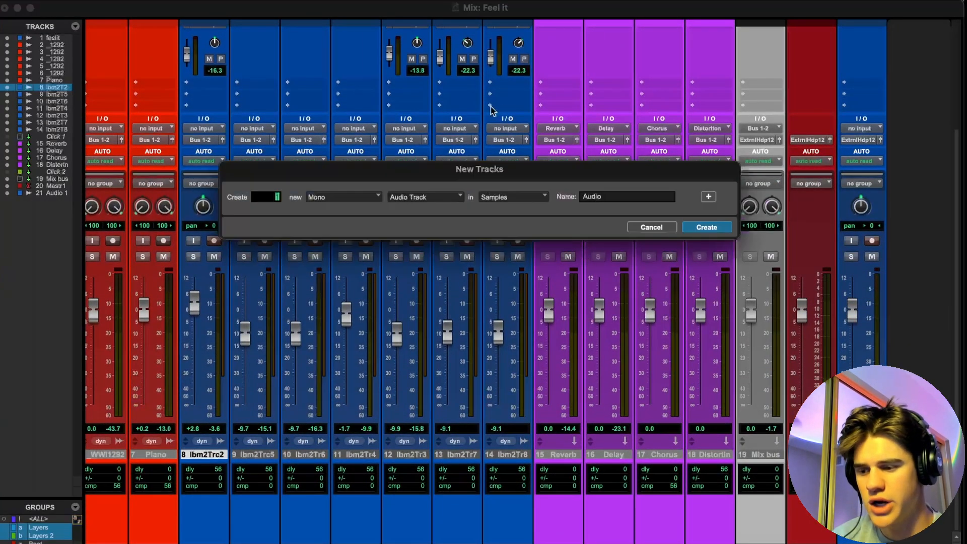
{"action": "mouse_move", "coordinate": [447, 237]}
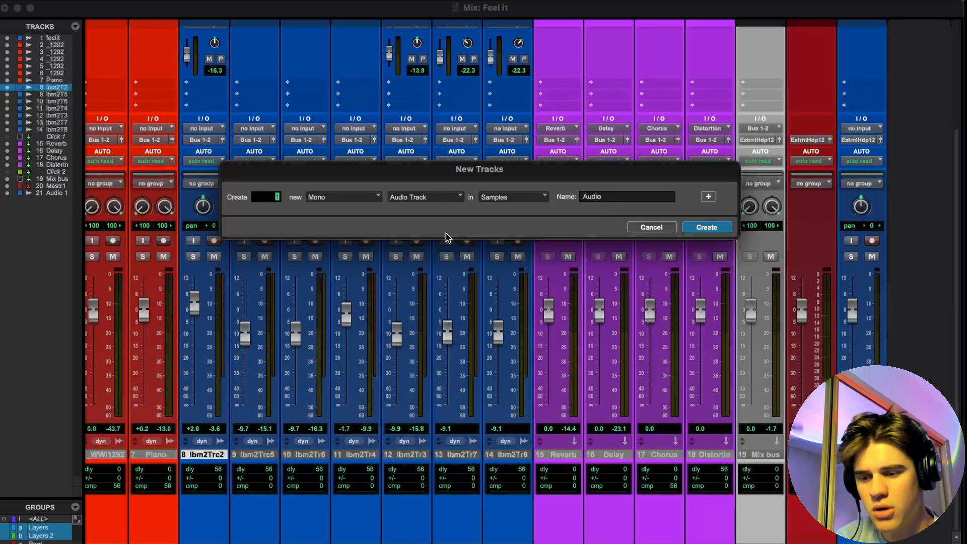
Create a new mono audio track, Audio 1, from the New Tracks dialog
{"action": "left_click", "coordinate": [706, 227]}
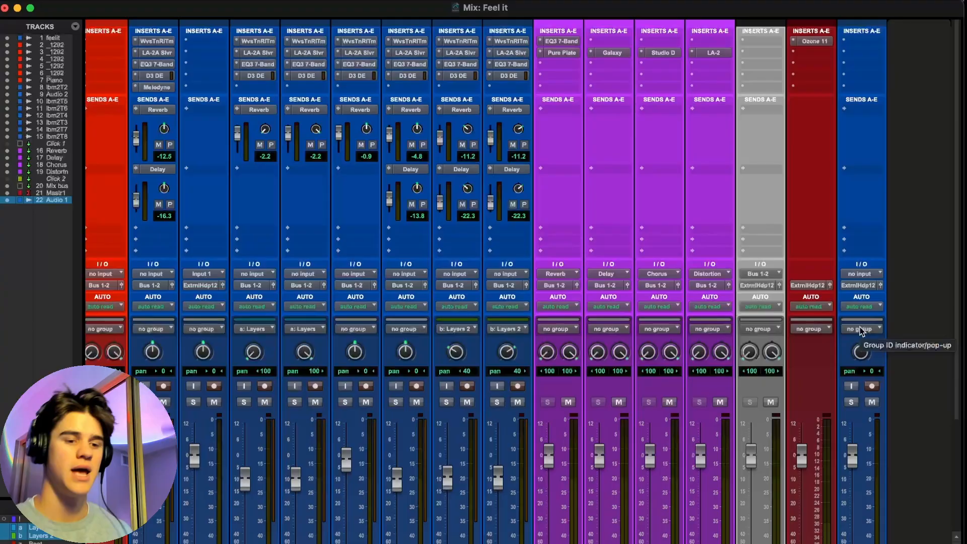
Bring up Audio 1's track options to recall the Vocal Mix preset onto it
{"action": "scroll", "scroll_direction": "down", "scroll_amount": 3}
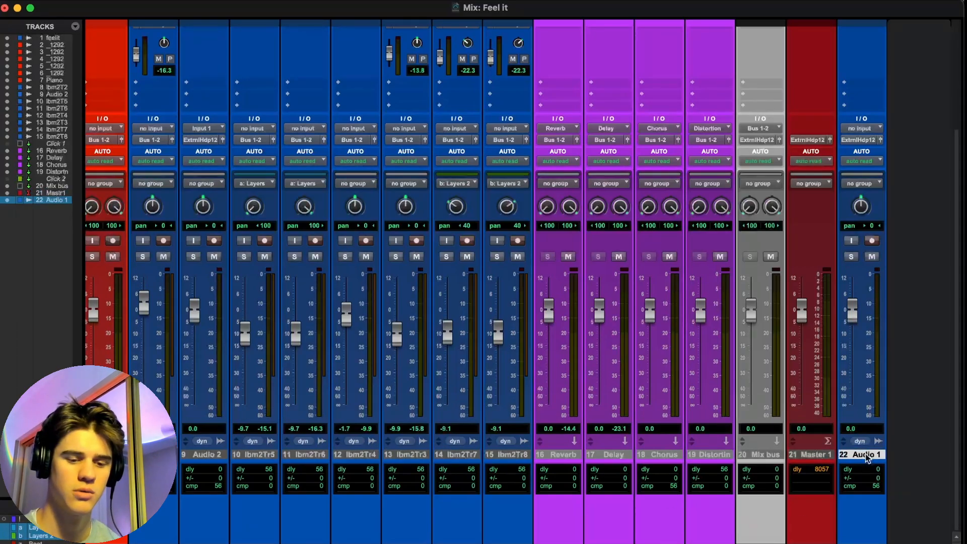
{"action": "right_click", "coordinate": [861, 455]}
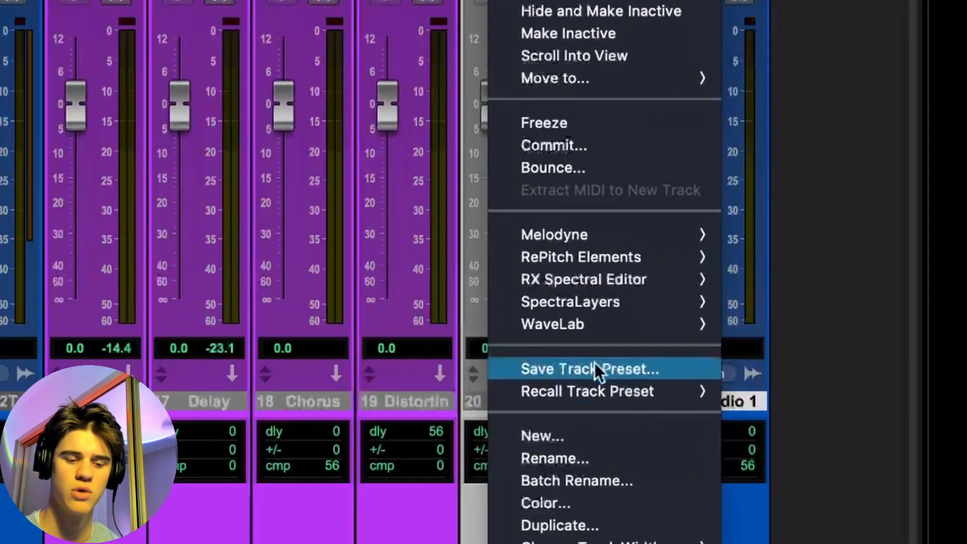
{"action": "mouse_move", "coordinate": [610, 391]}
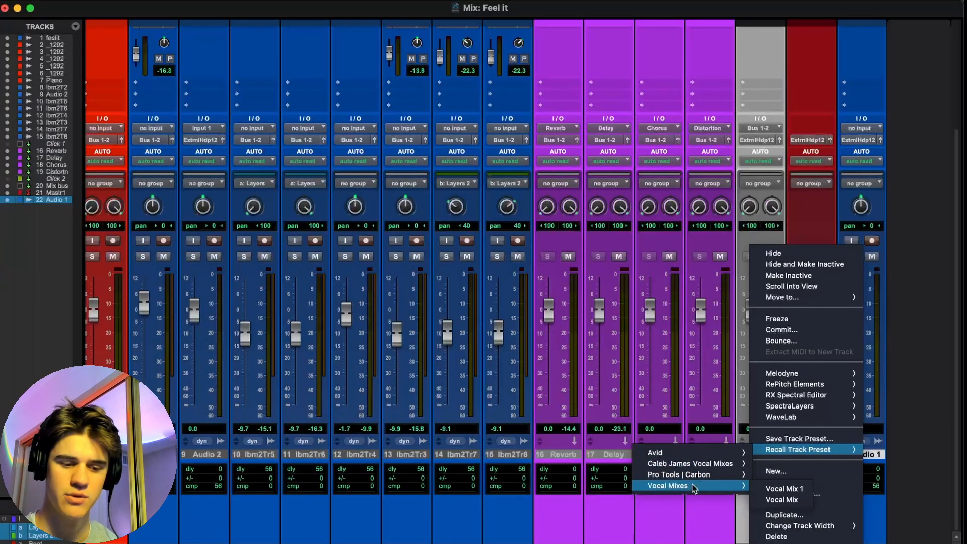
{"action": "mouse_move", "coordinate": [783, 488]}
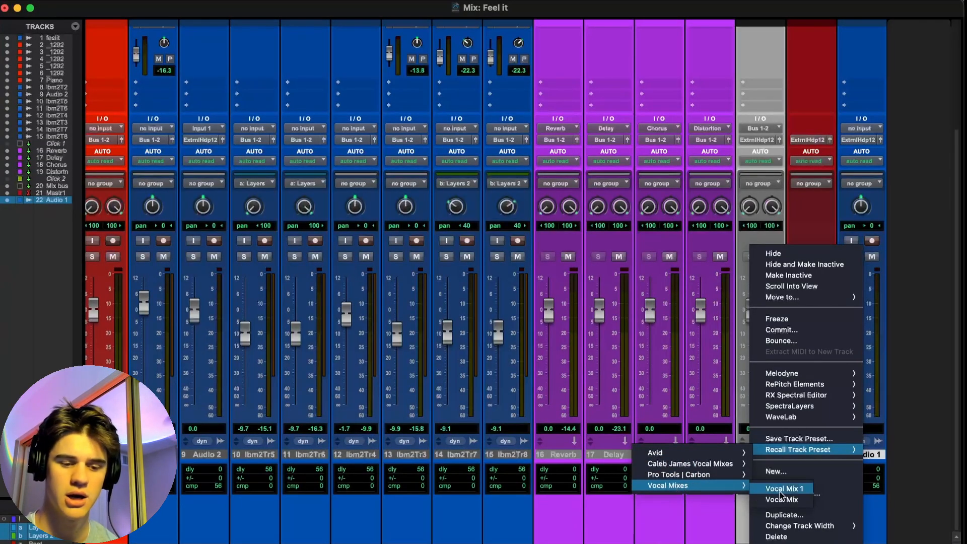
{"action": "mouse_move", "coordinate": [782, 499]}
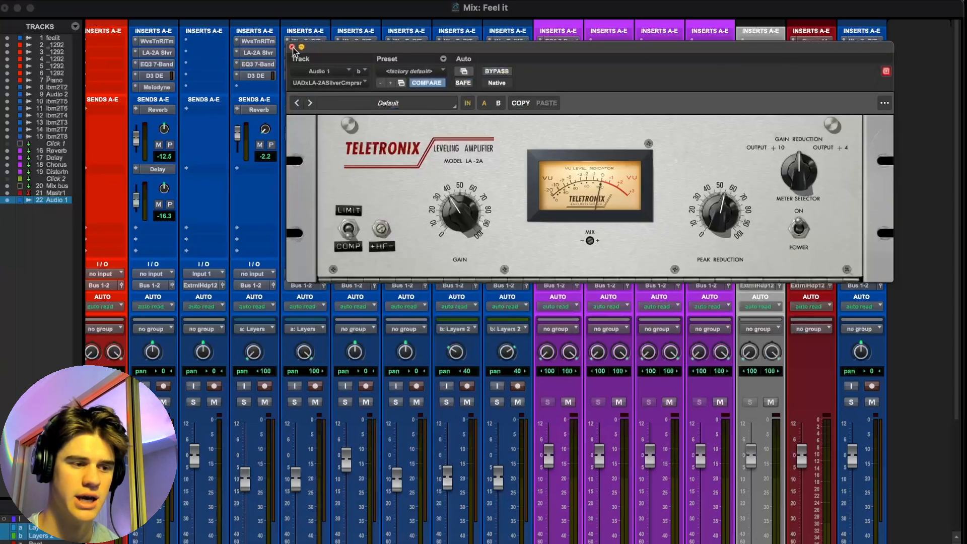
Close the recalled LA-2A and EQ3 7-Band plugin windows, leaving Audio 1's inserts and sends visible
{"action": "left_click", "coordinate": [292, 47]}
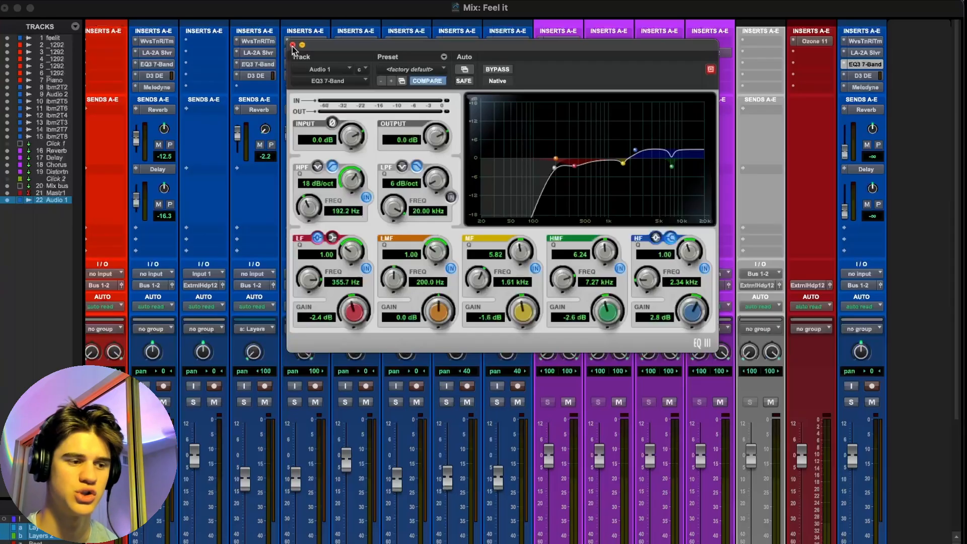
{"action": "left_click", "coordinate": [292, 47]}
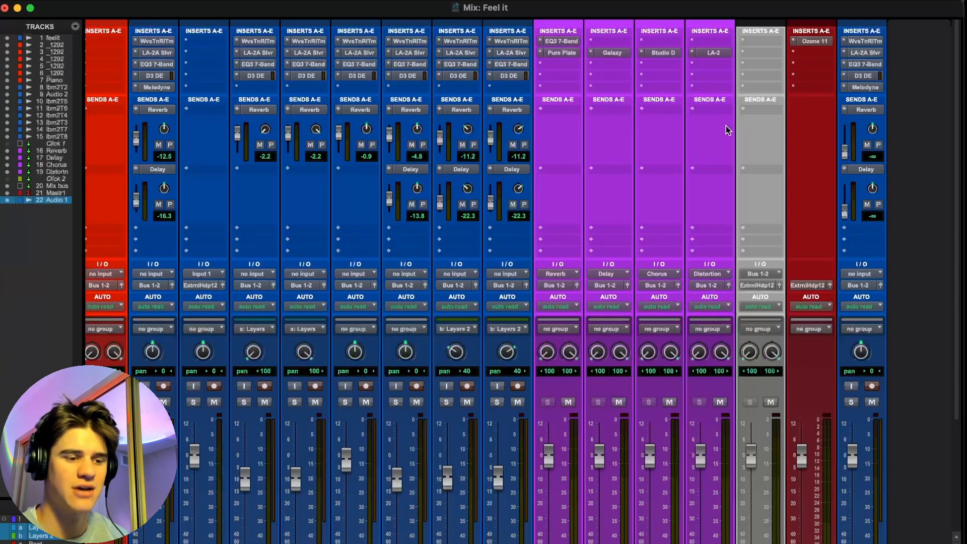
{"action": "mouse_move", "coordinate": [871, 129]}
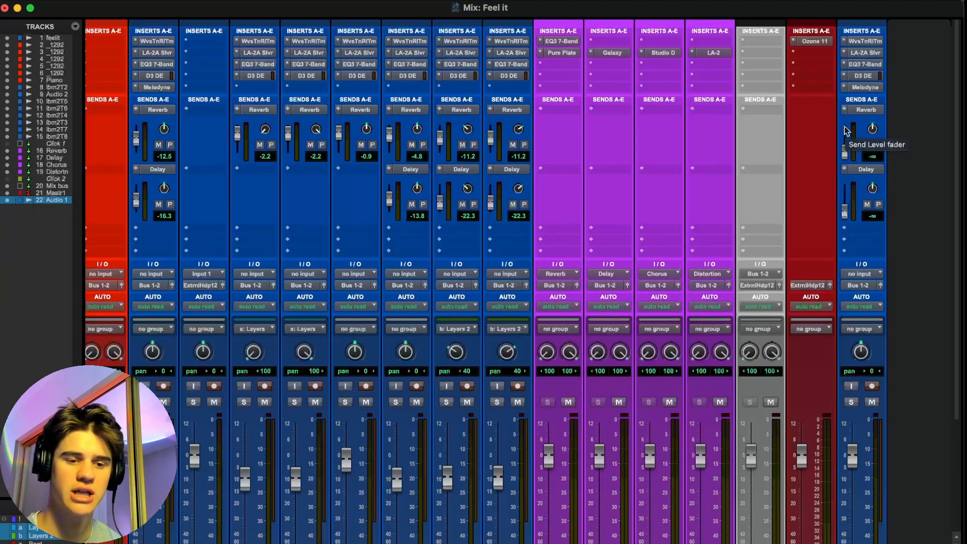
{"action": "mouse_move", "coordinate": [855, 164]}
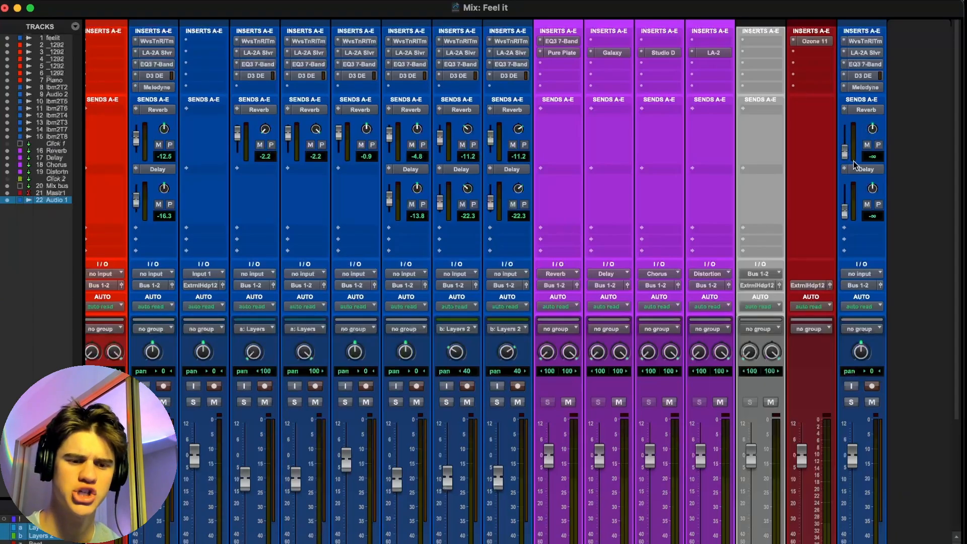
{"action": "mouse_move", "coordinate": [849, 120]}
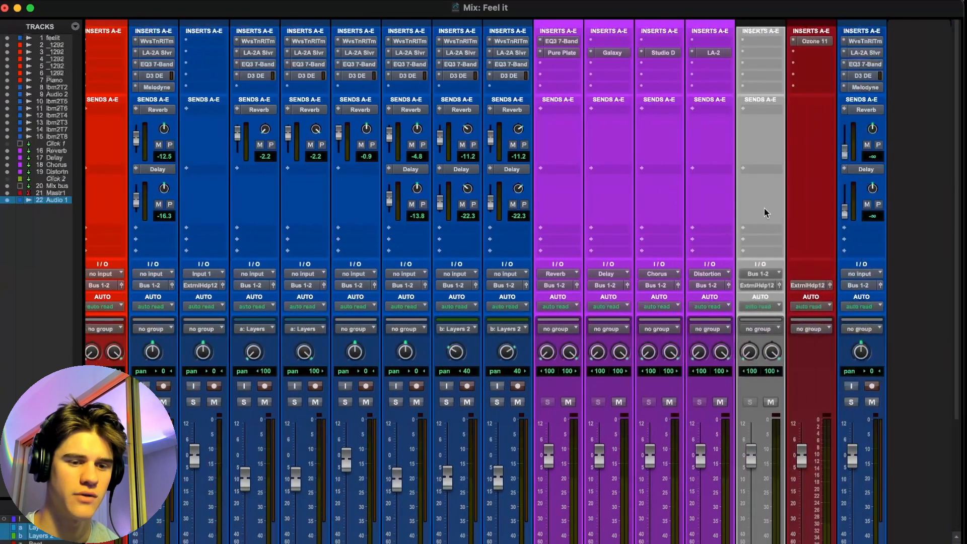
{"action": "mouse_move", "coordinate": [849, 159]}
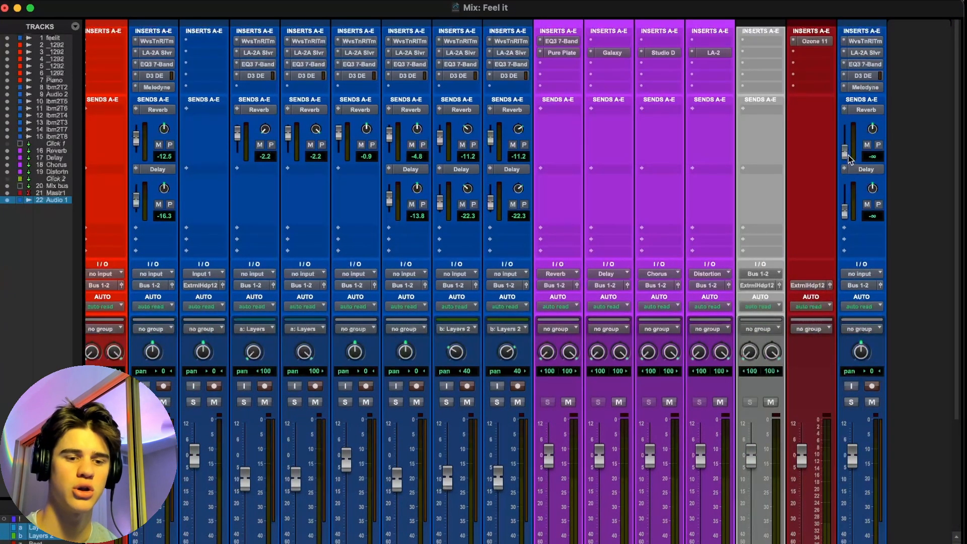
{"action": "mouse_move", "coordinate": [853, 187]}
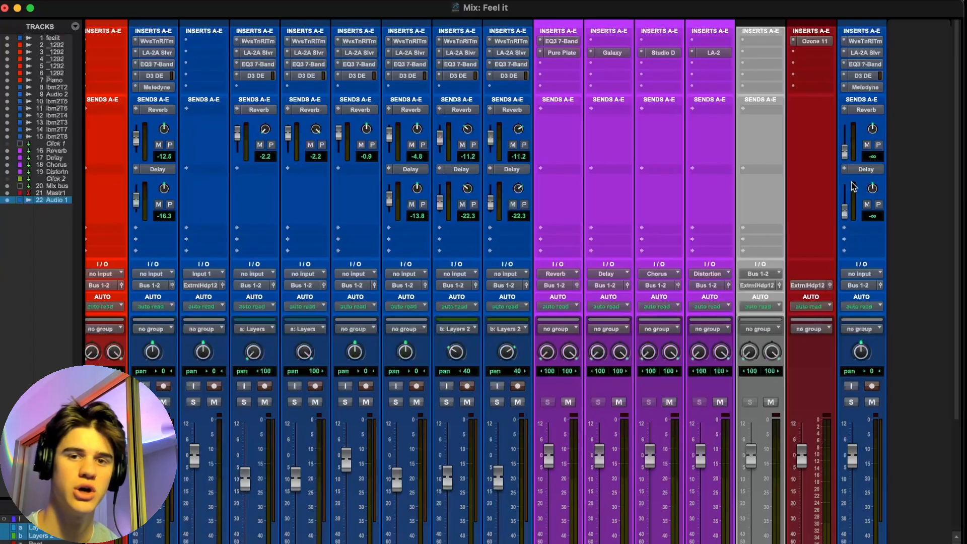